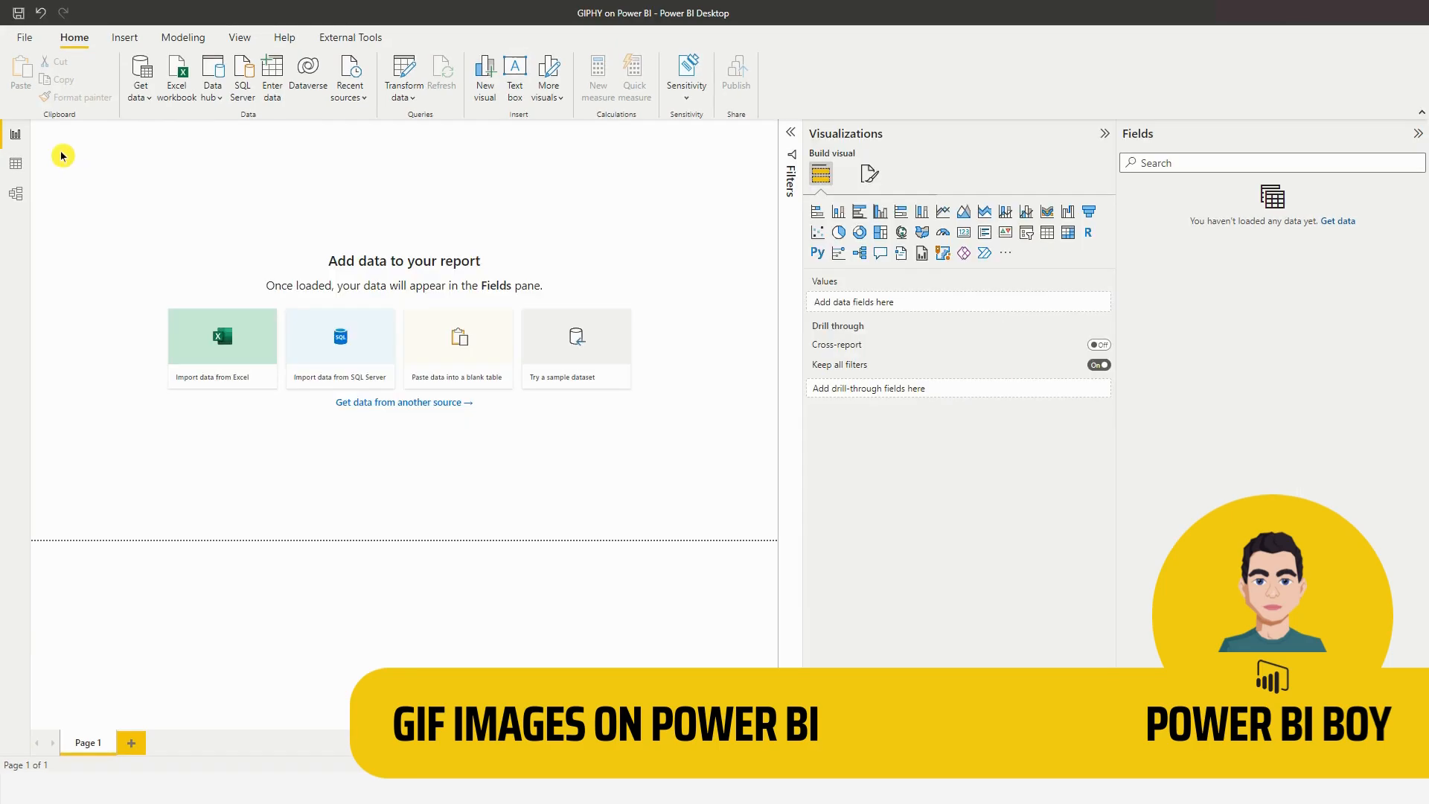
pyautogui.moveTo(54, 47)
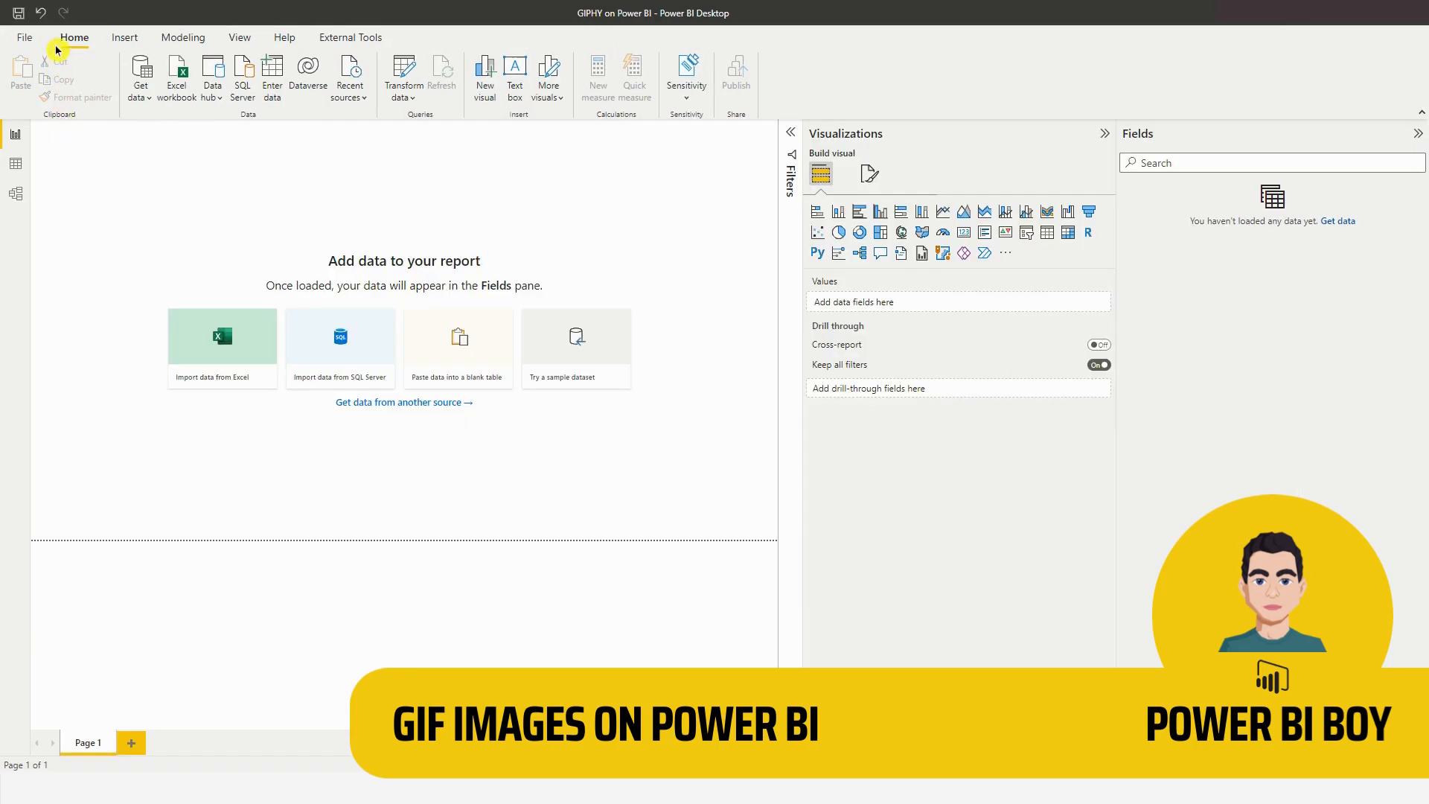
# Insert a Blank button from the Insert tab's Buttons menu onto the empty page.
pyautogui.click(124, 37)
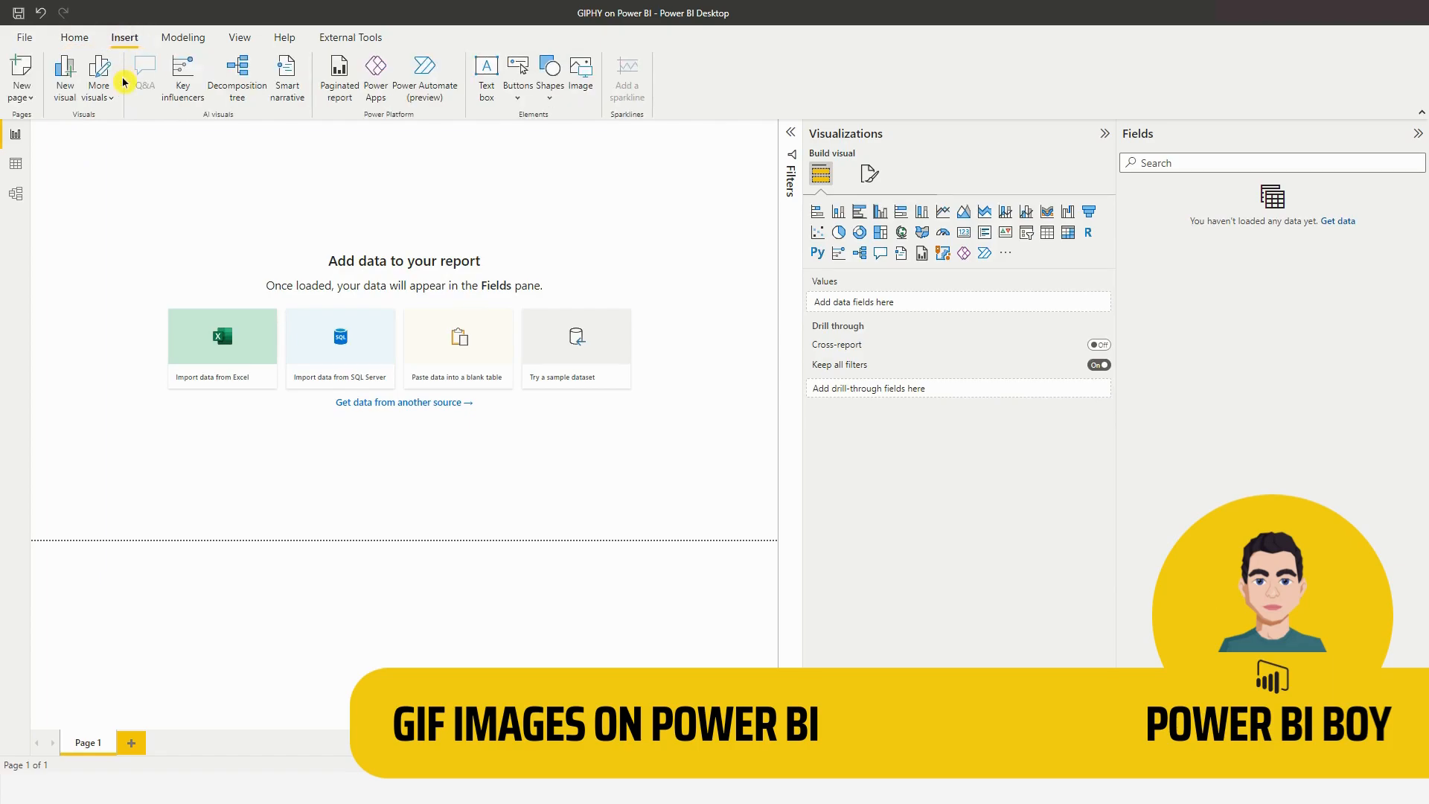
pyautogui.click(518, 73)
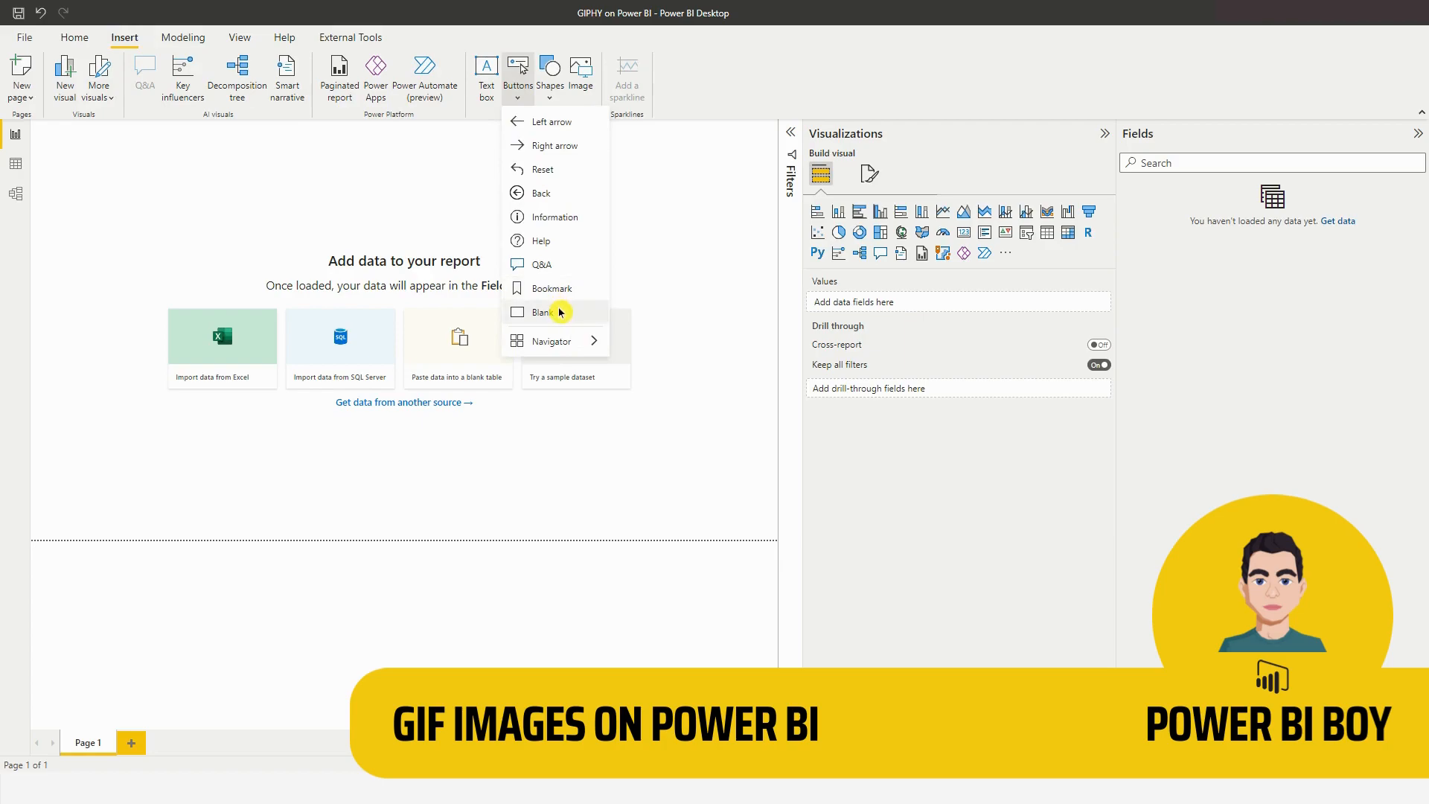
pyautogui.click(542, 312)
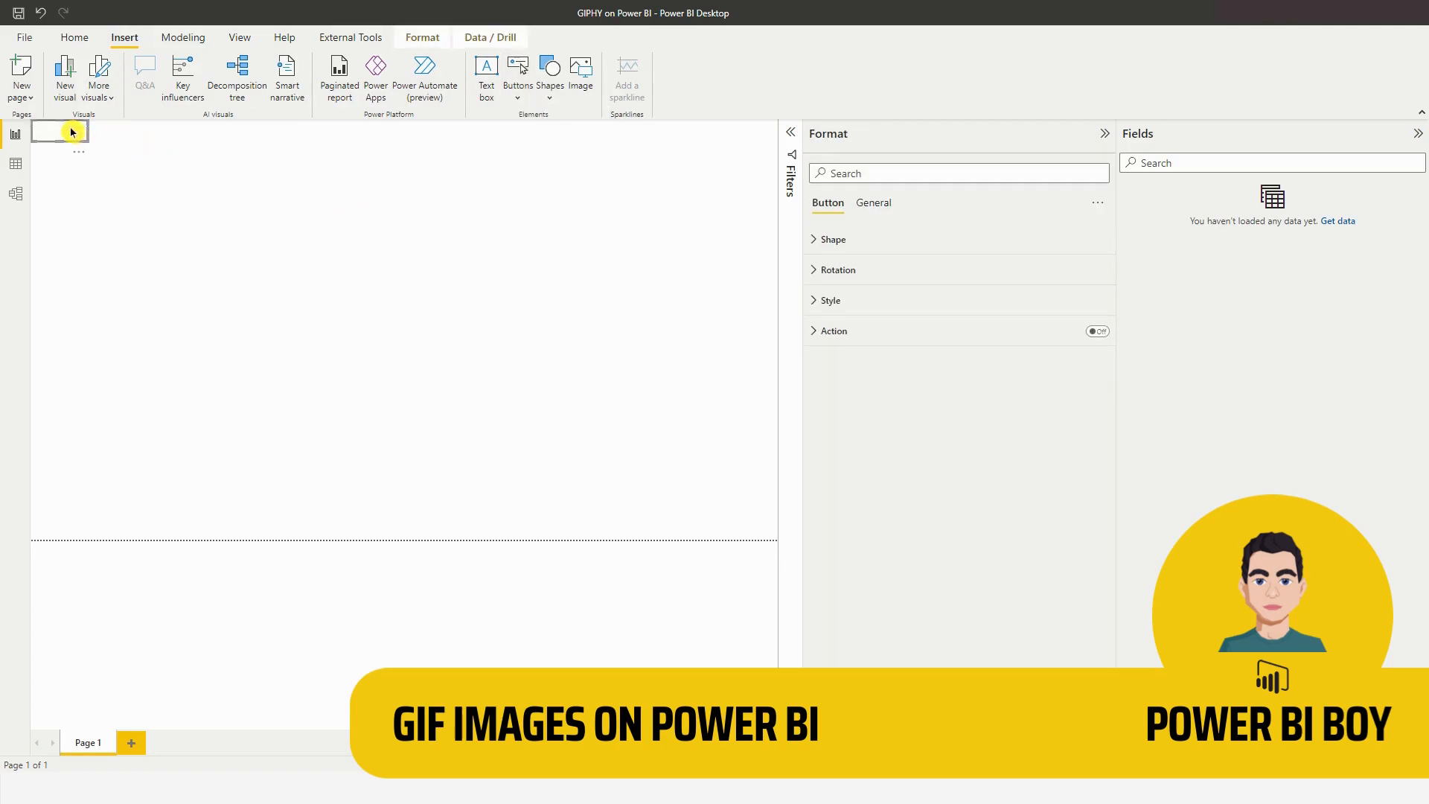
# Enlarge the blank button into a large rectangle and browse for a fill image in Style > Fill.
pyautogui.moveTo(60, 133); pyautogui.dragTo(263, 226)
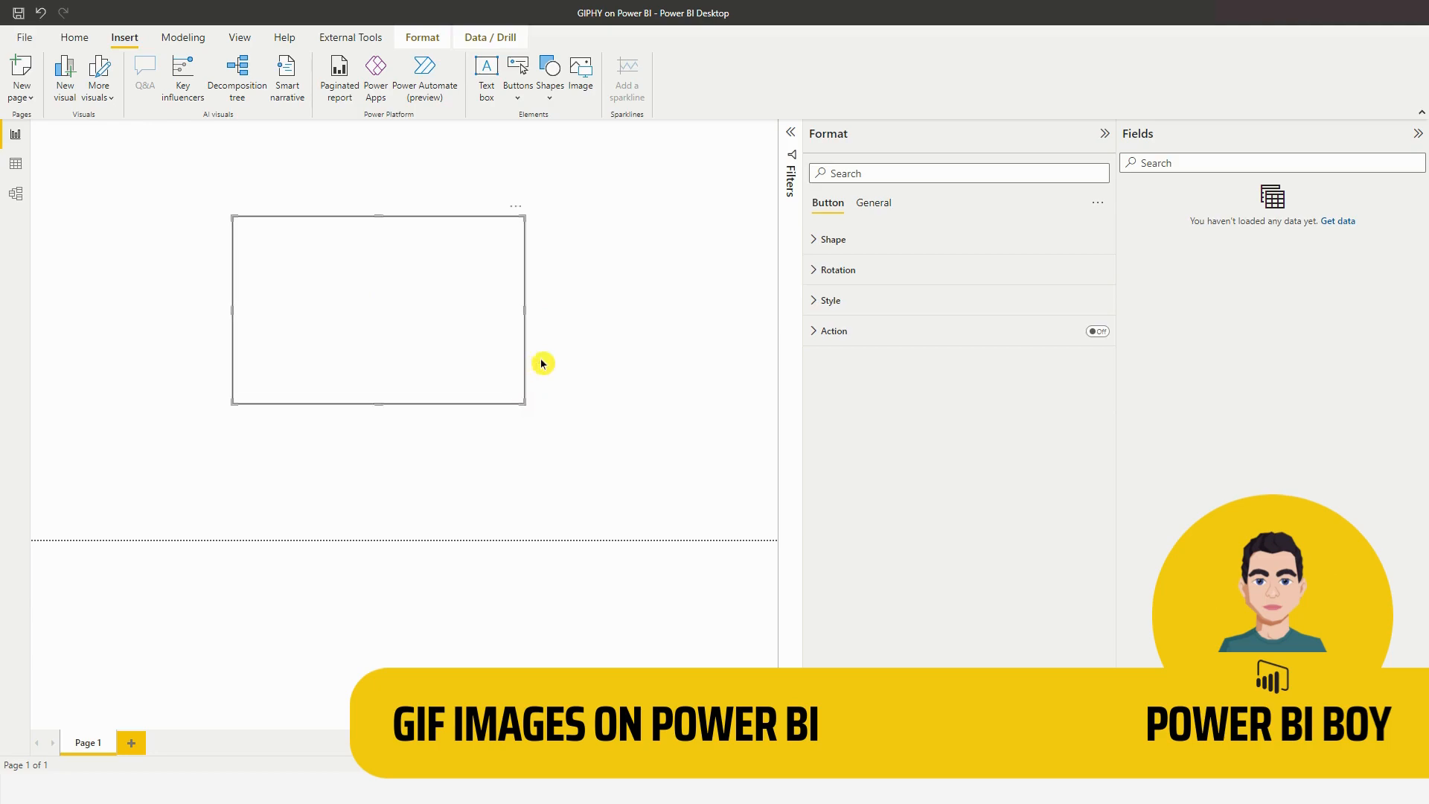
pyautogui.moveTo(819, 297)
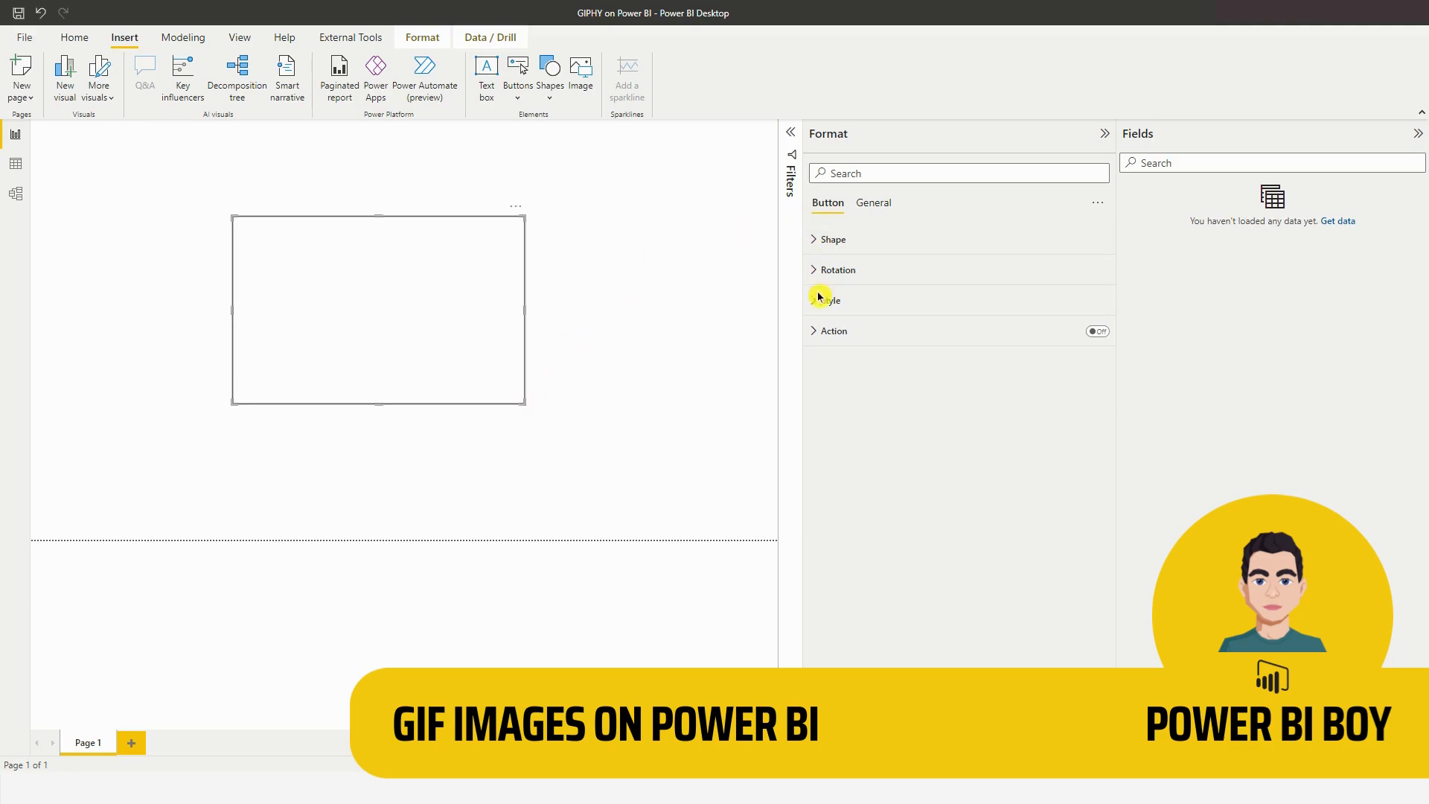
pyautogui.click(831, 300)
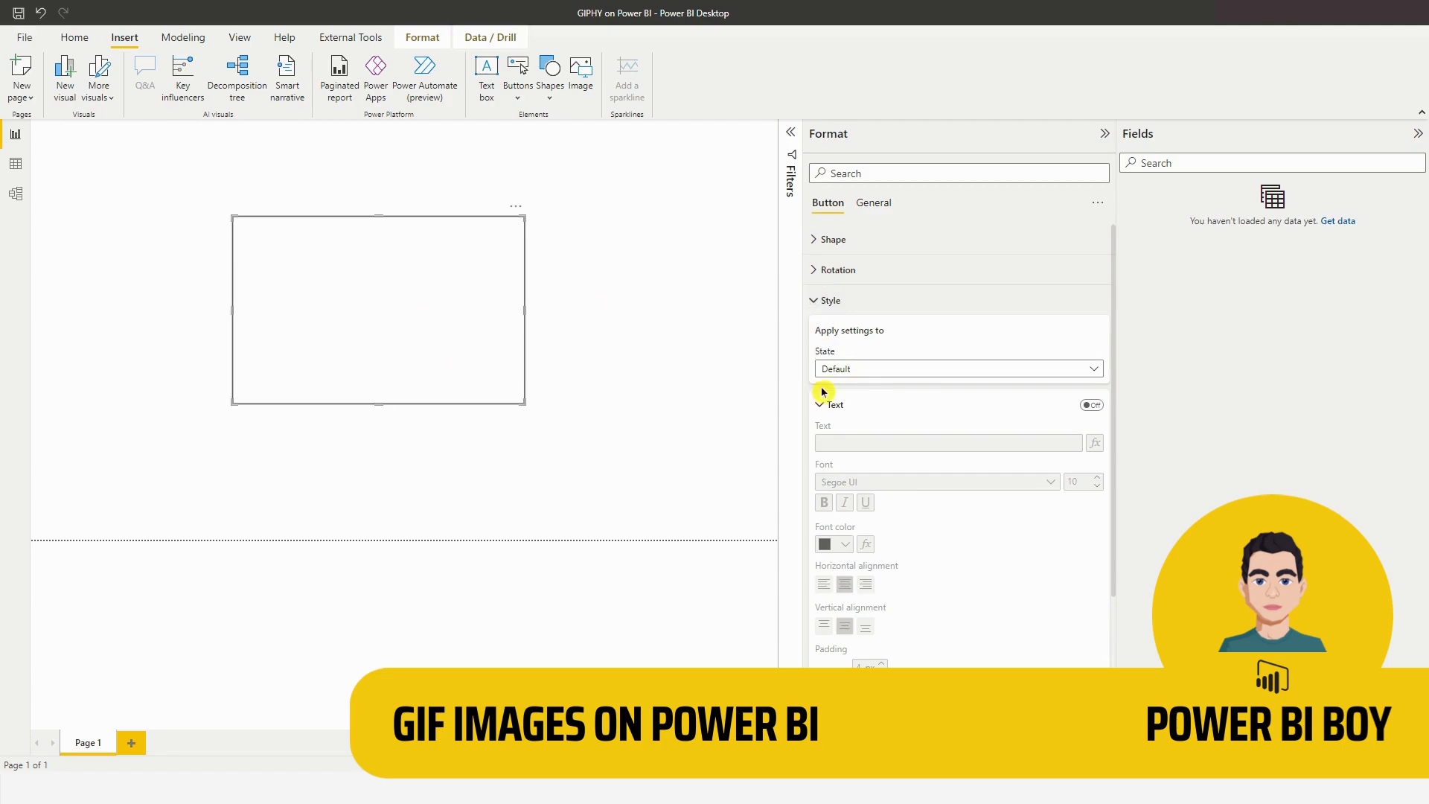
pyautogui.click(819, 405)
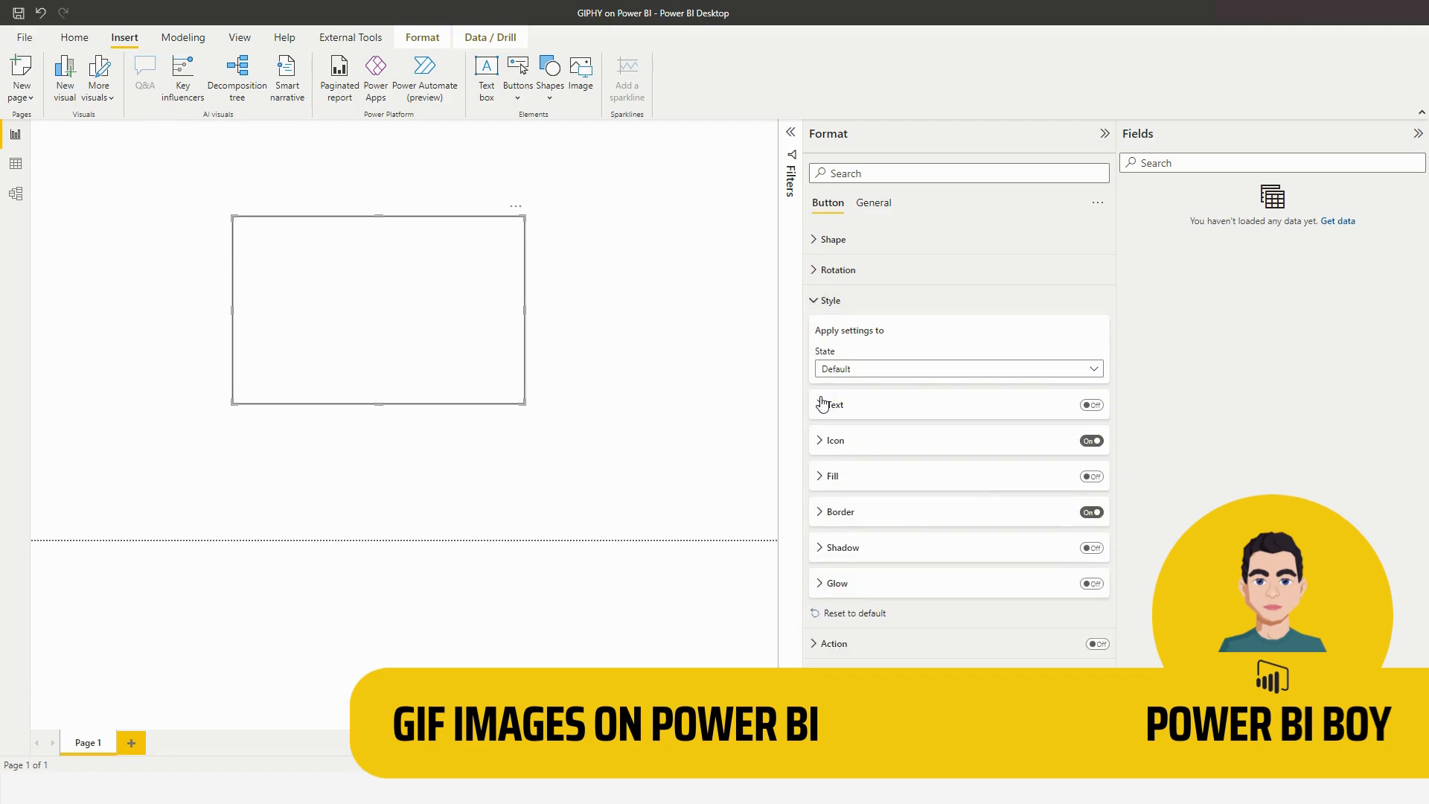
pyautogui.moveTo(822, 459)
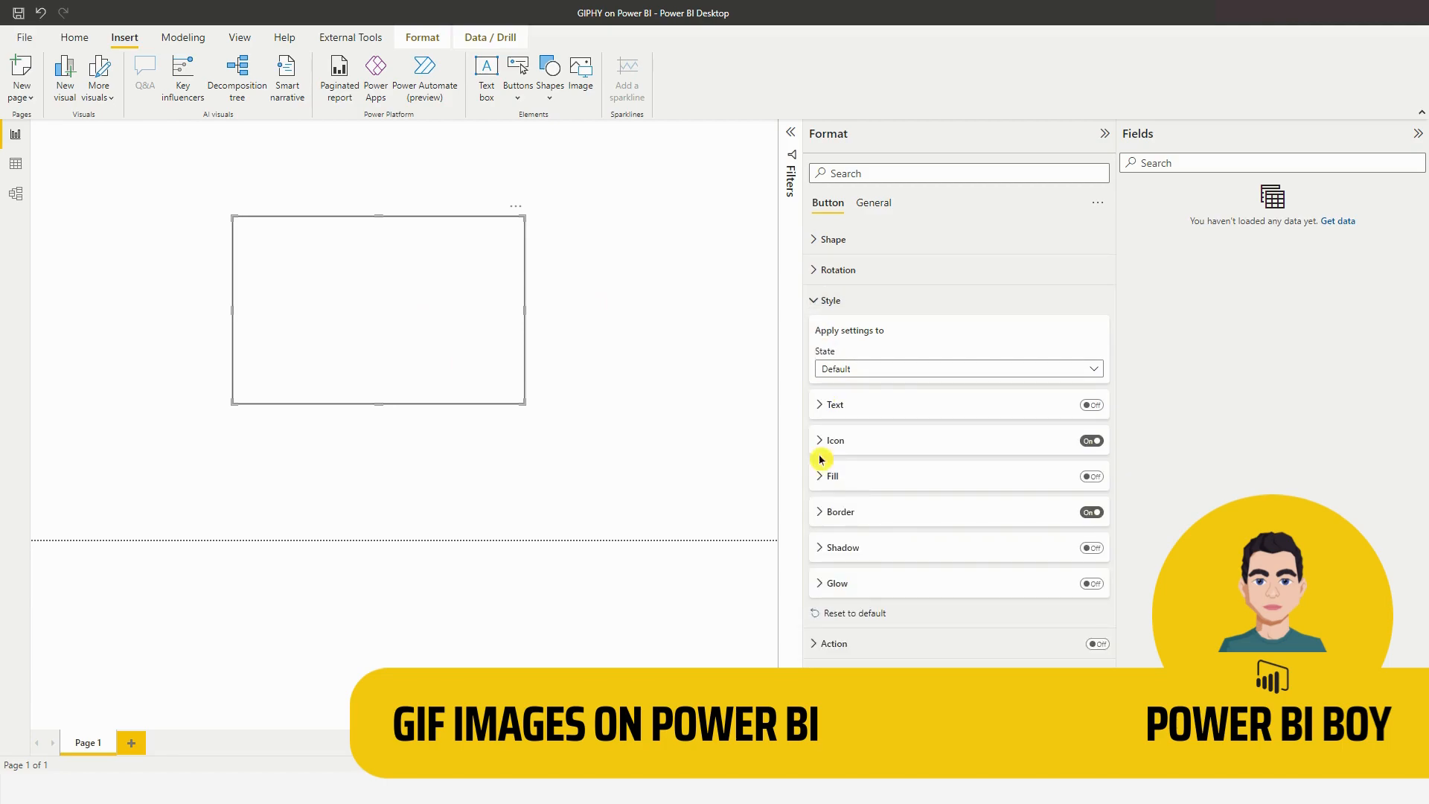
pyautogui.click(831, 475)
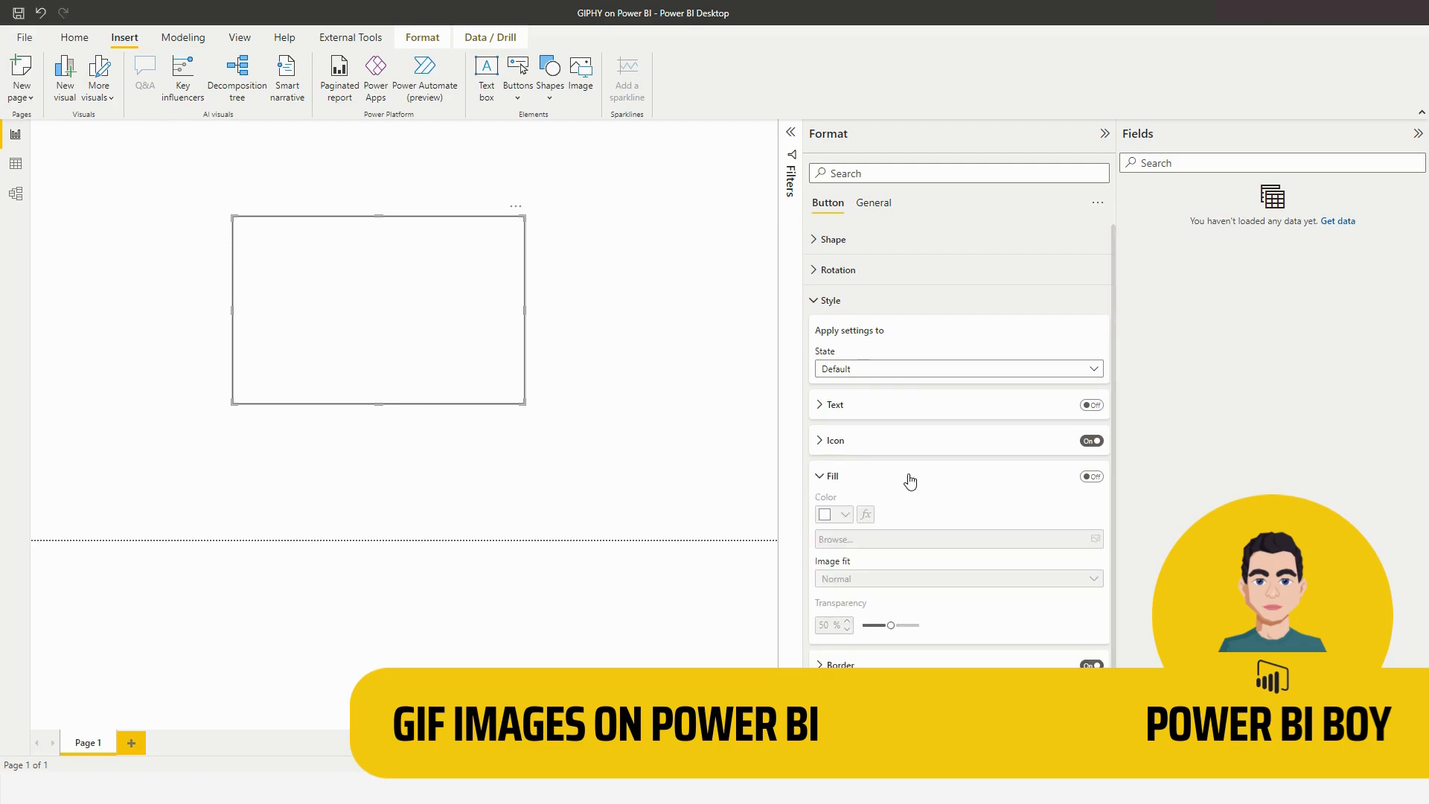
pyautogui.click(1092, 476)
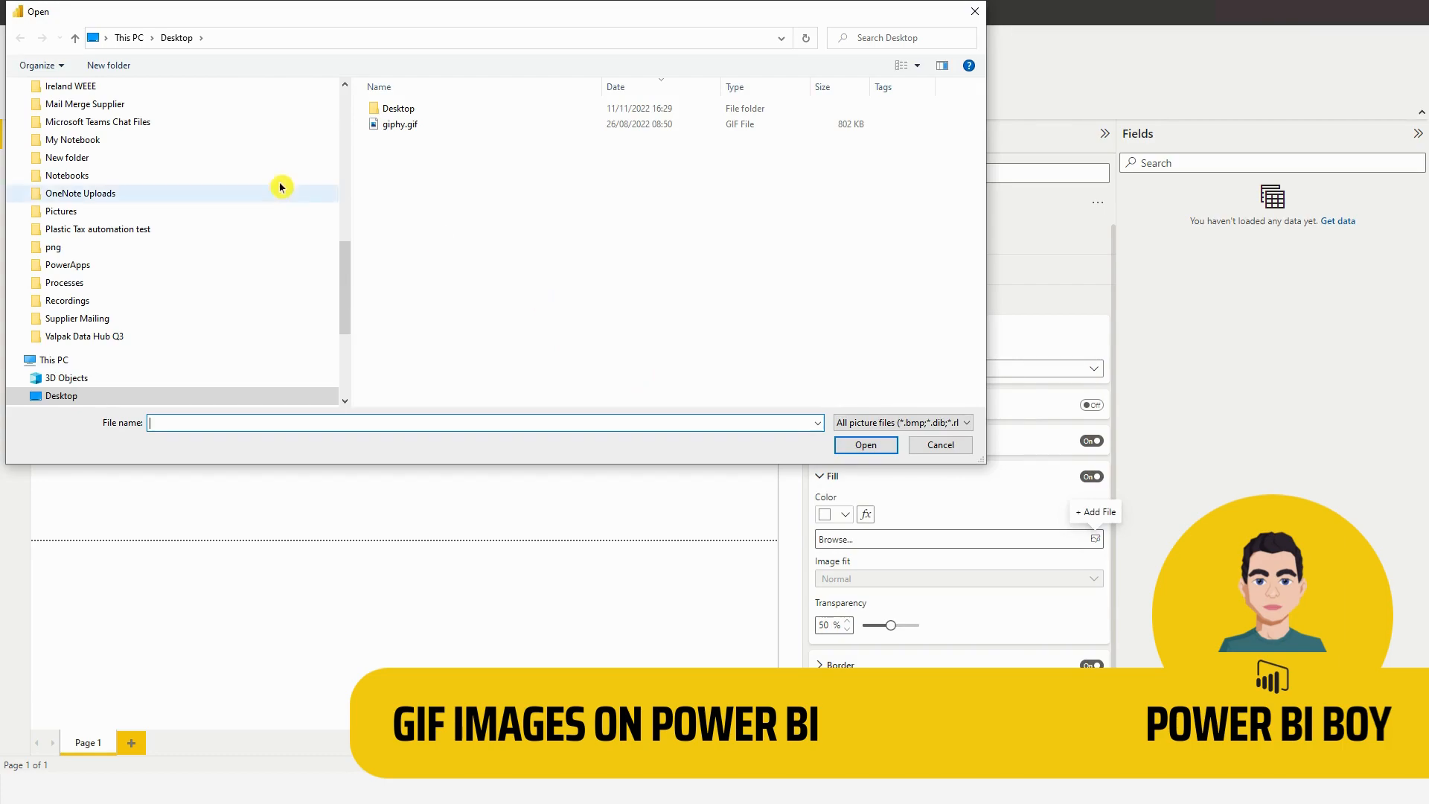
# Open giphy.gif as the button's fill image.
pyautogui.click(399, 124)
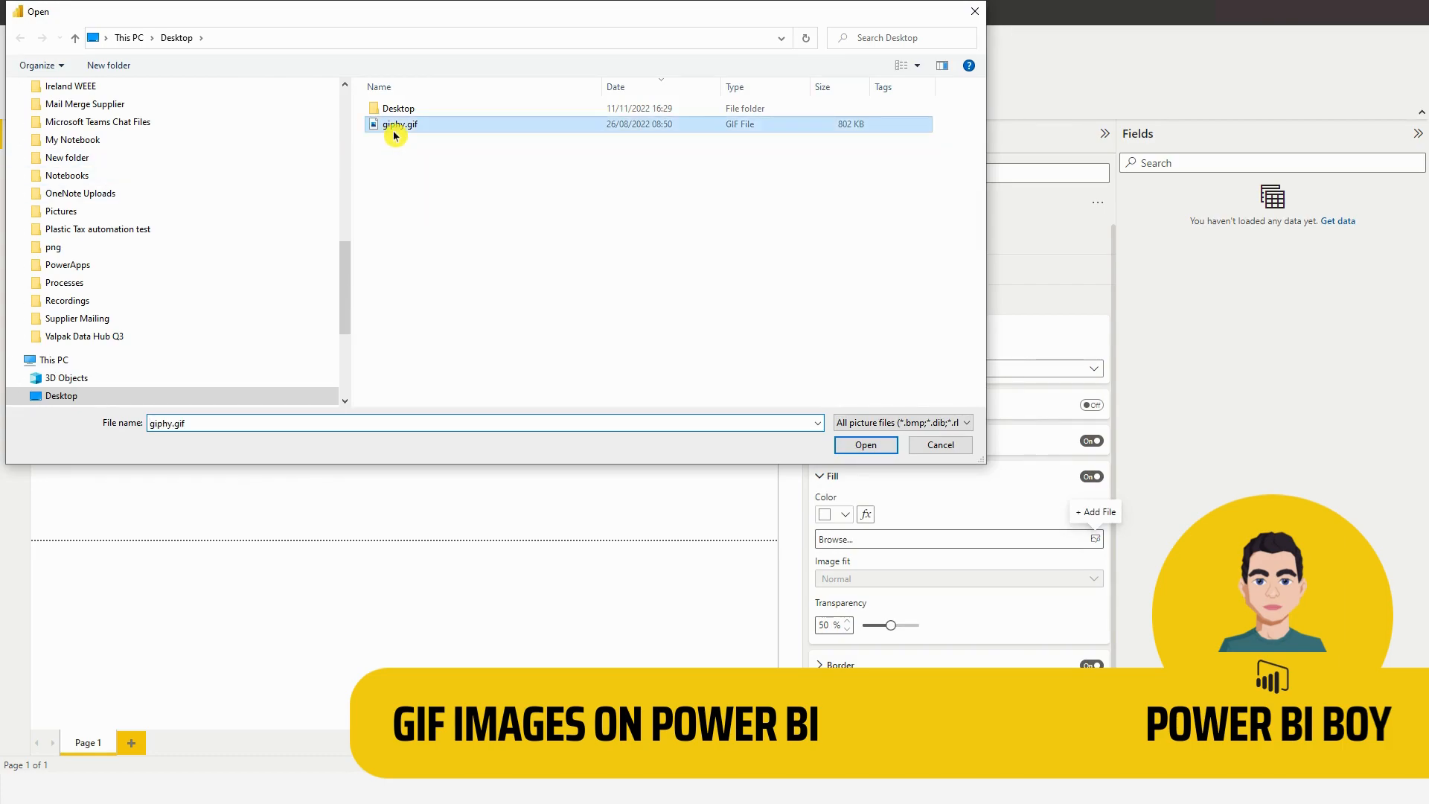
pyautogui.click(864, 445)
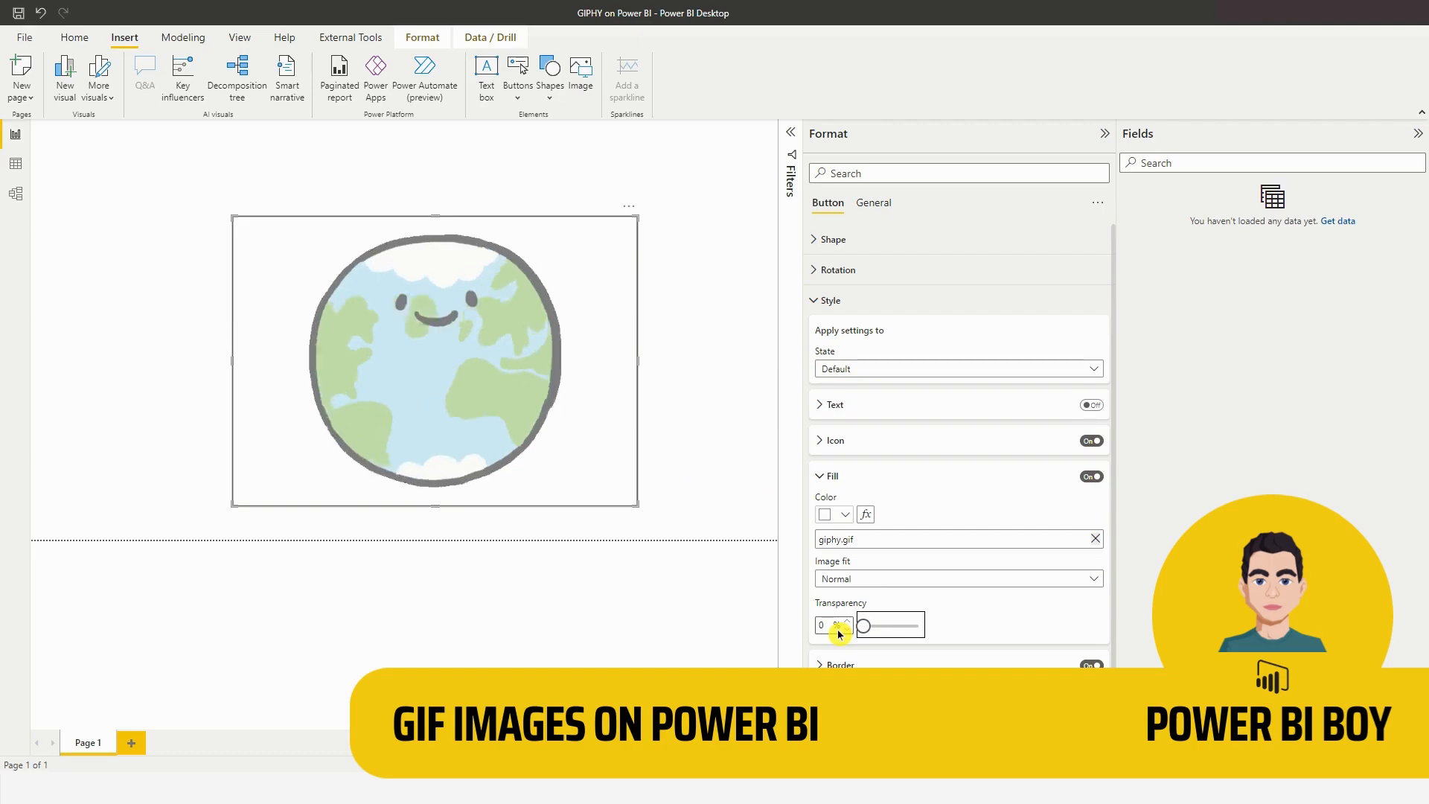
# Preview the earth GIF animation, then switch off the button's border.
pyautogui.click(819, 476)
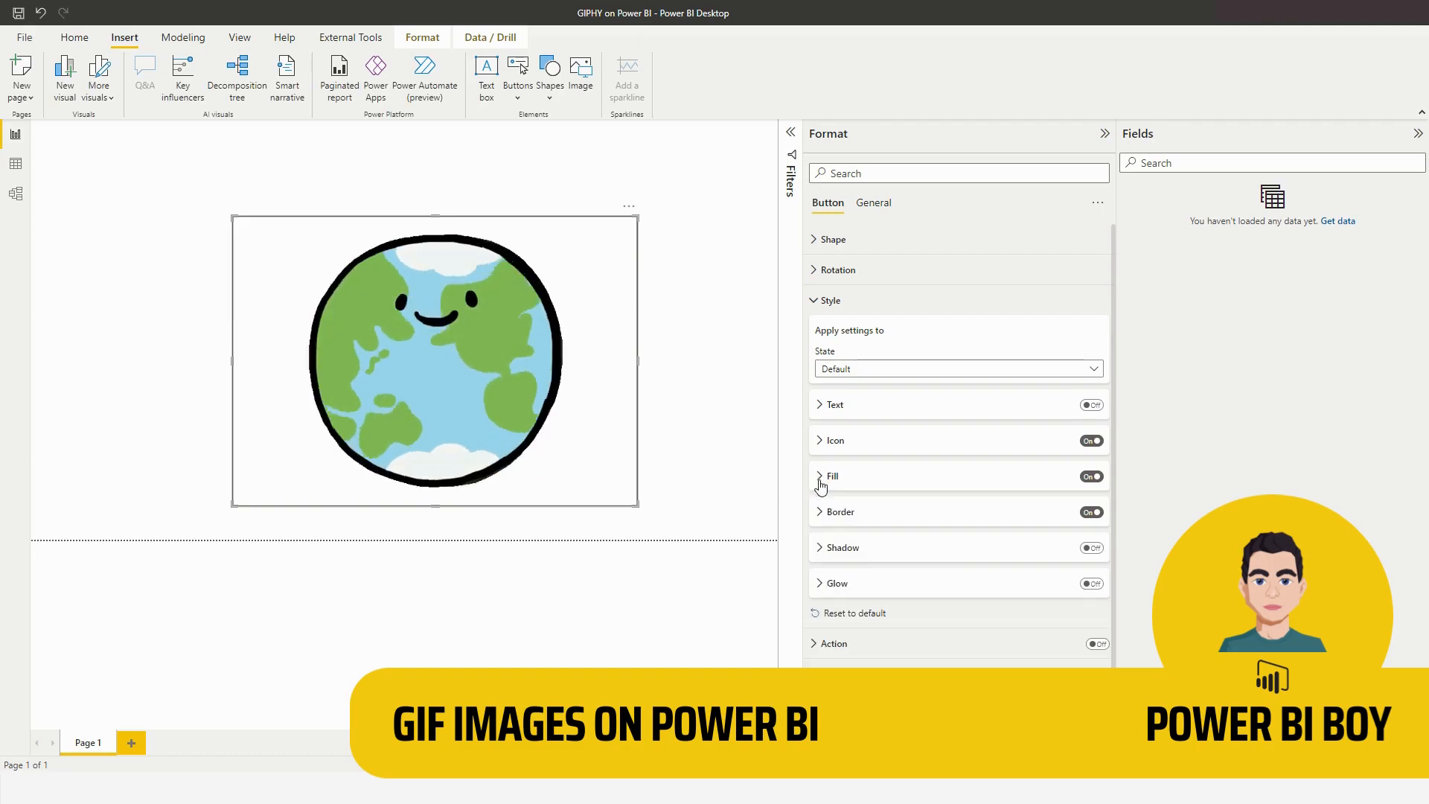
pyautogui.click(695, 393)
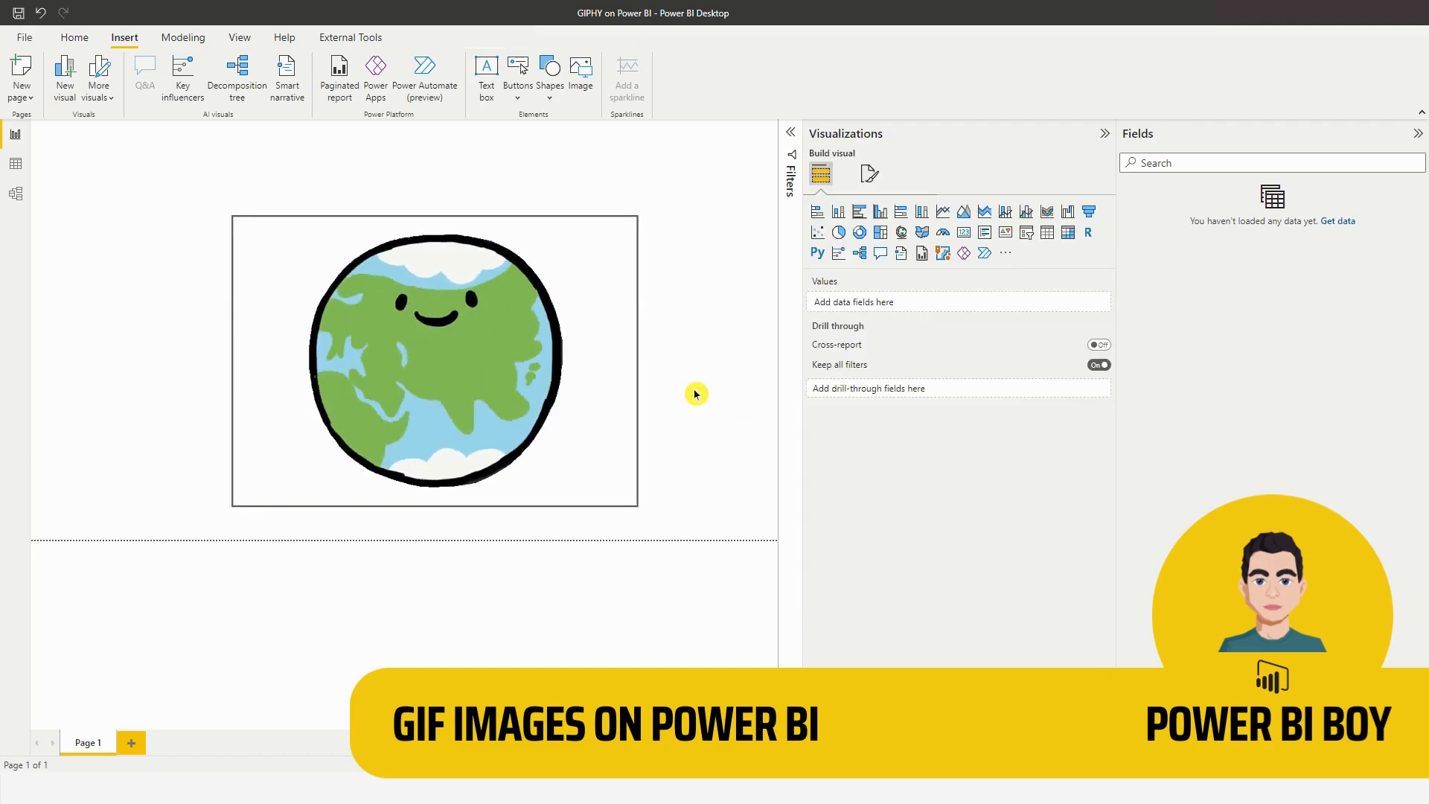
pyautogui.click(435, 358)
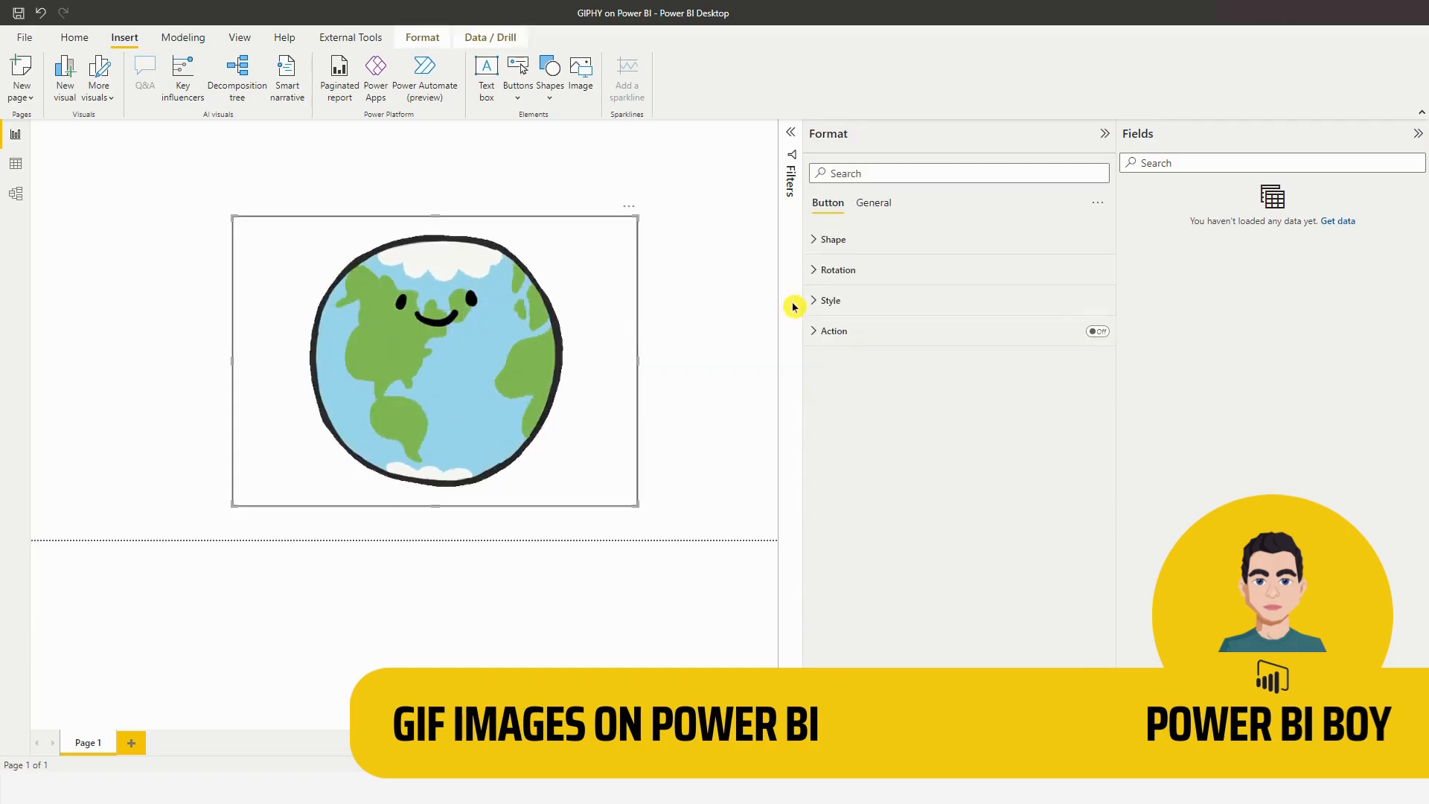
pyautogui.click(829, 300)
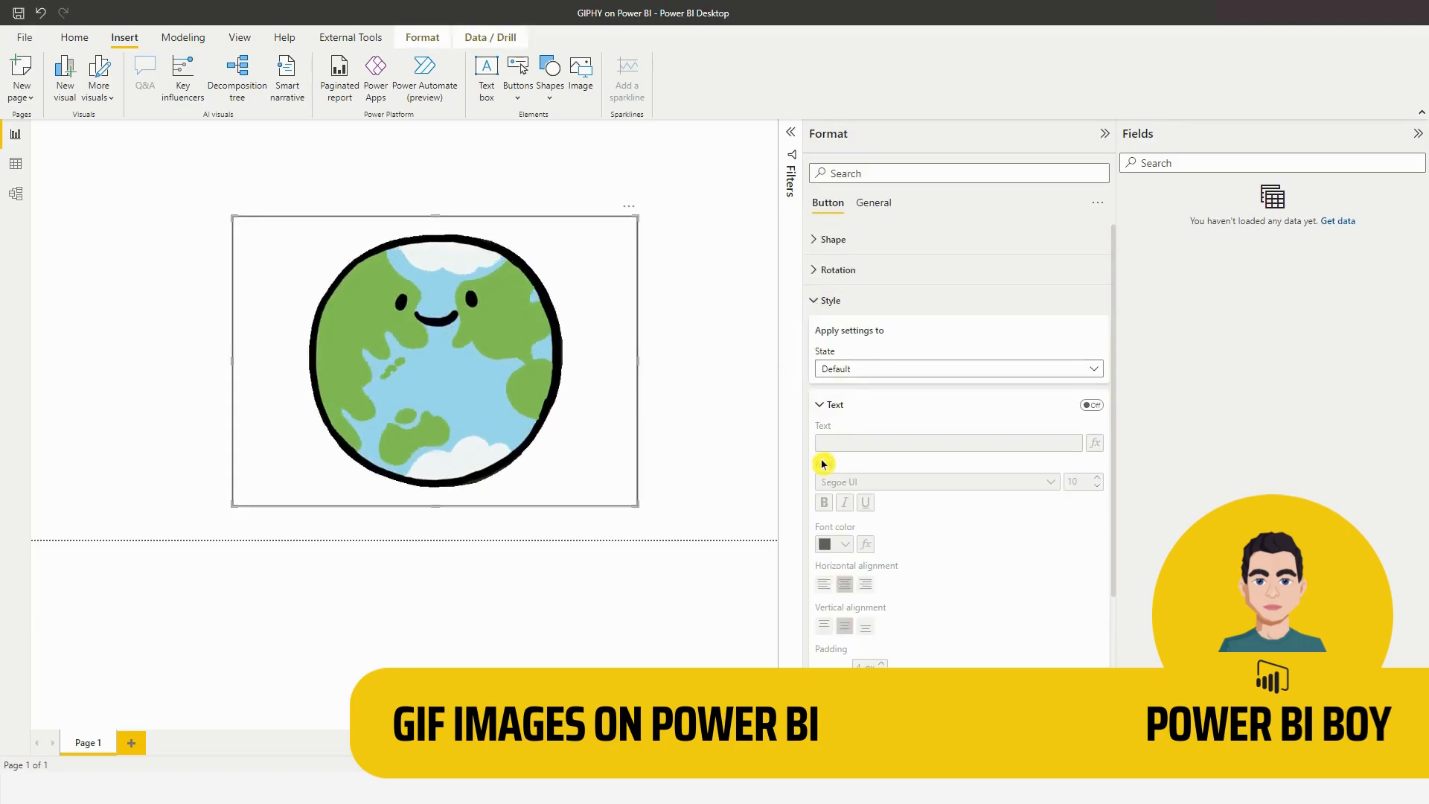
pyautogui.click(820, 403)
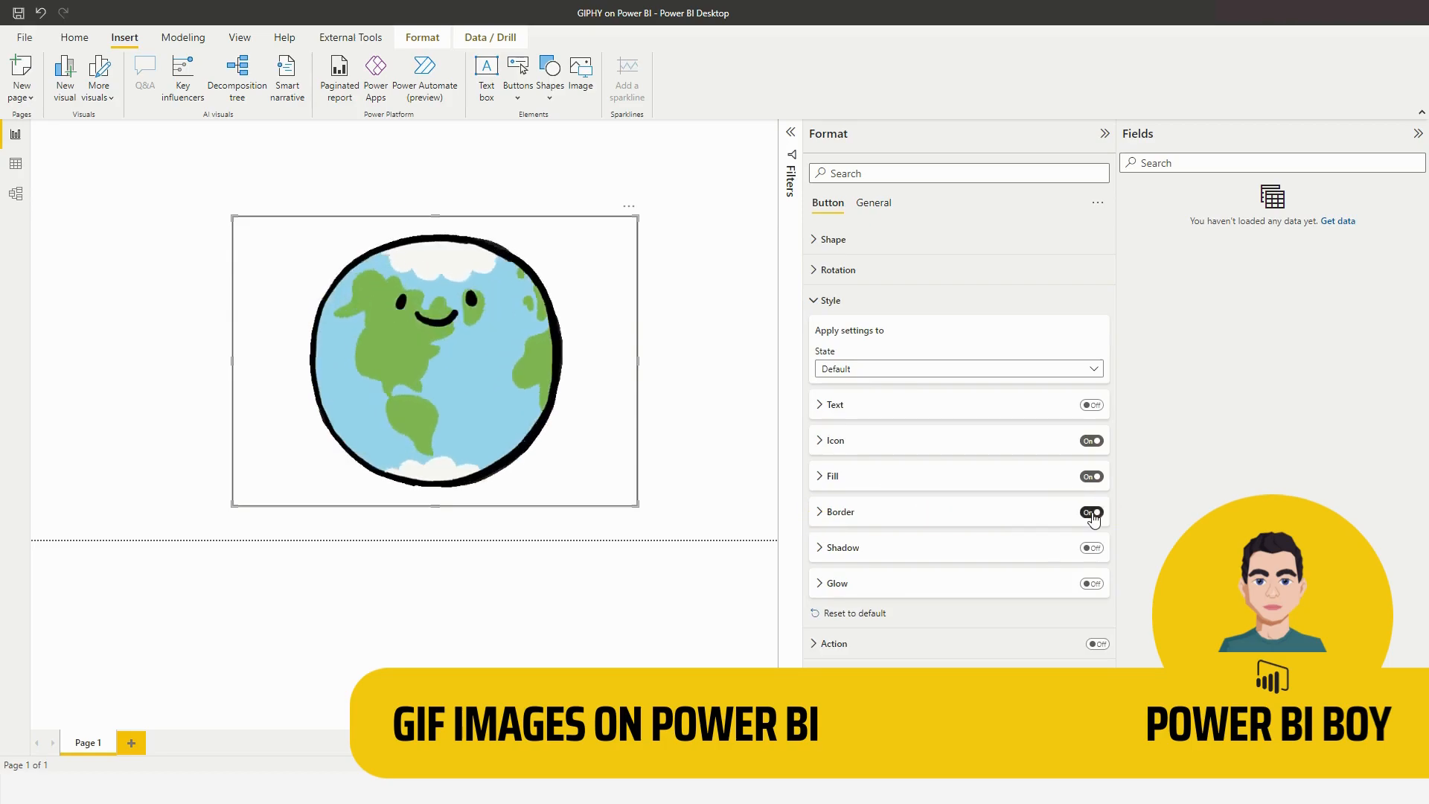
pyautogui.click(1091, 511)
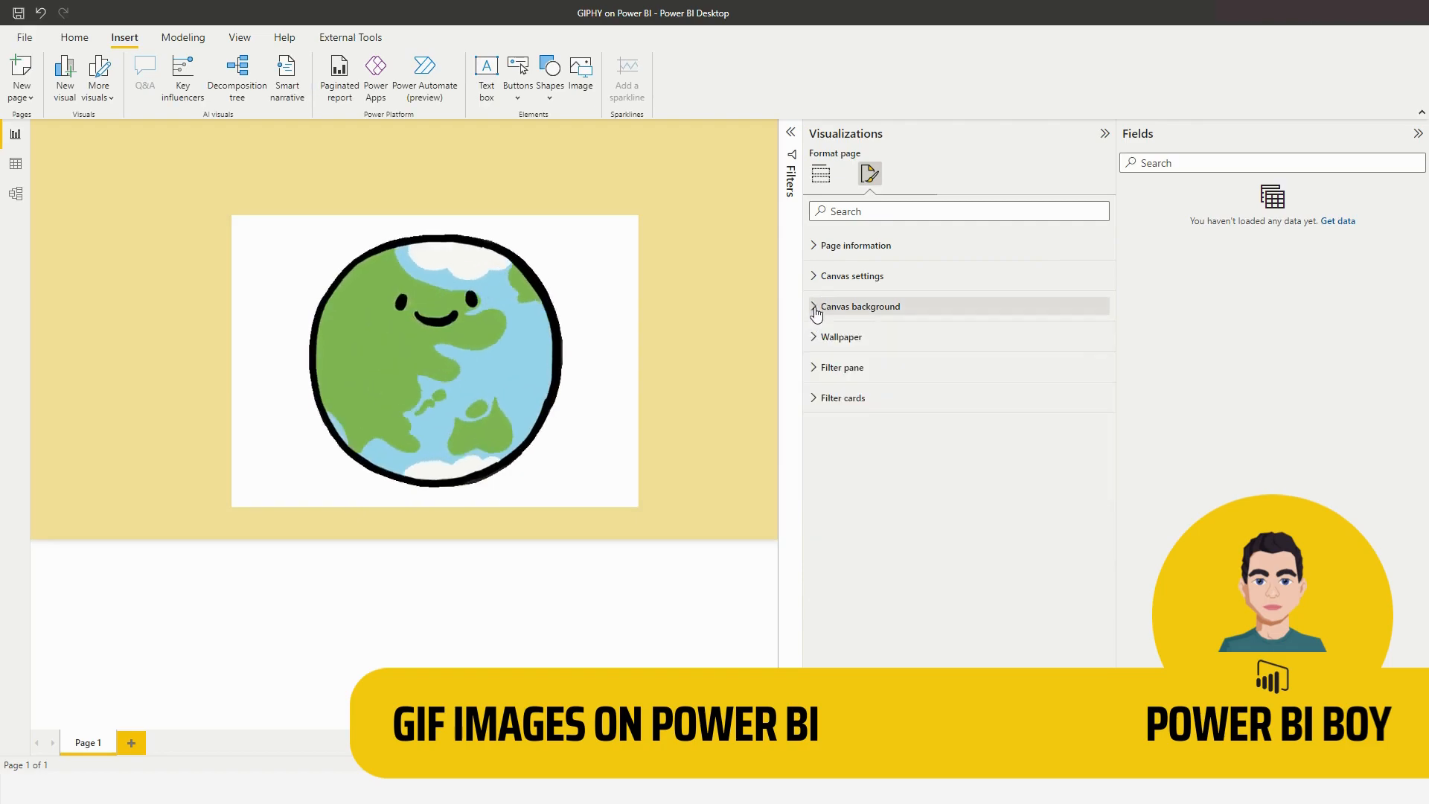
# Remove the button's white backdrop in Style and drag the globe button to the page centre.
pyautogui.click(435, 361)
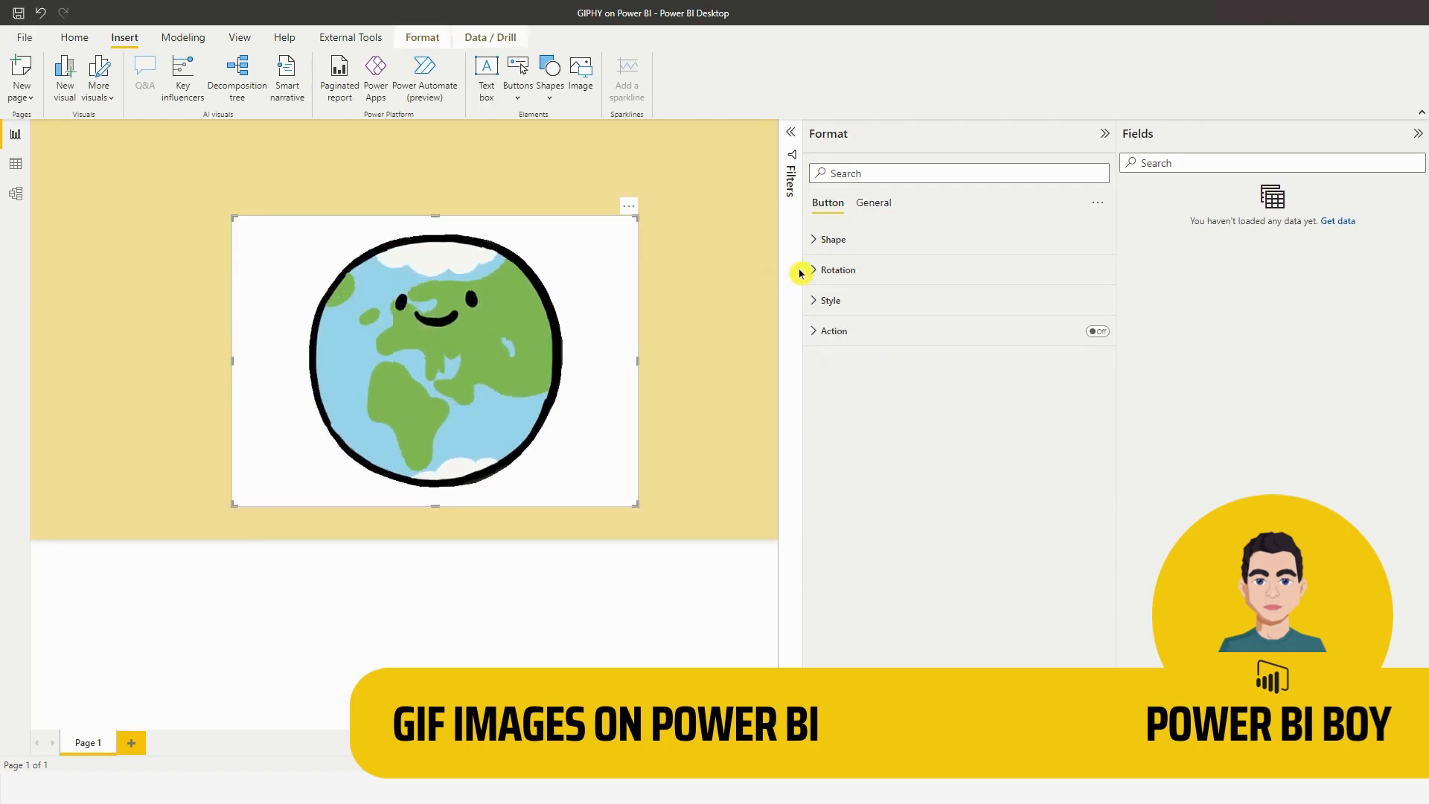
pyautogui.click(828, 300)
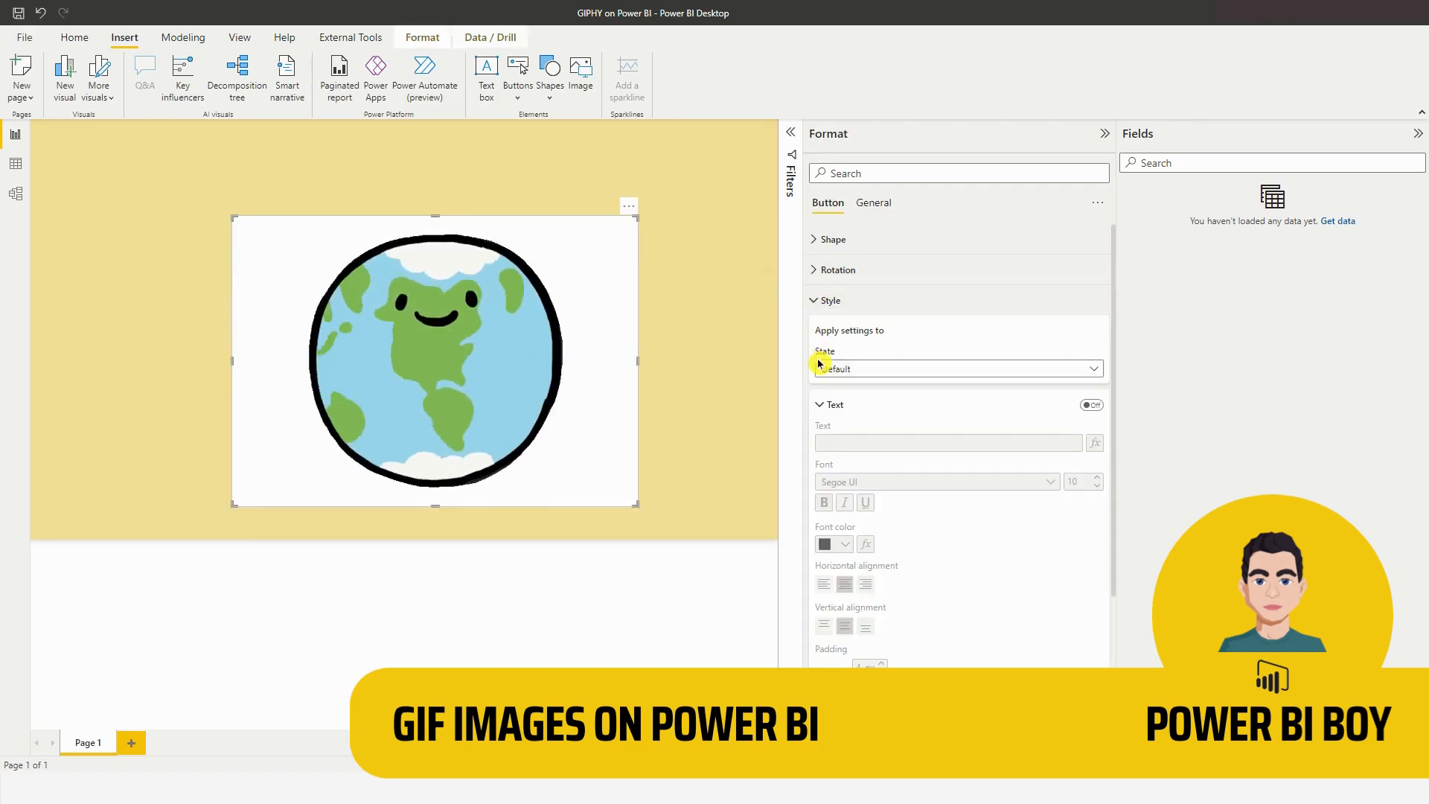
pyautogui.click(830, 403)
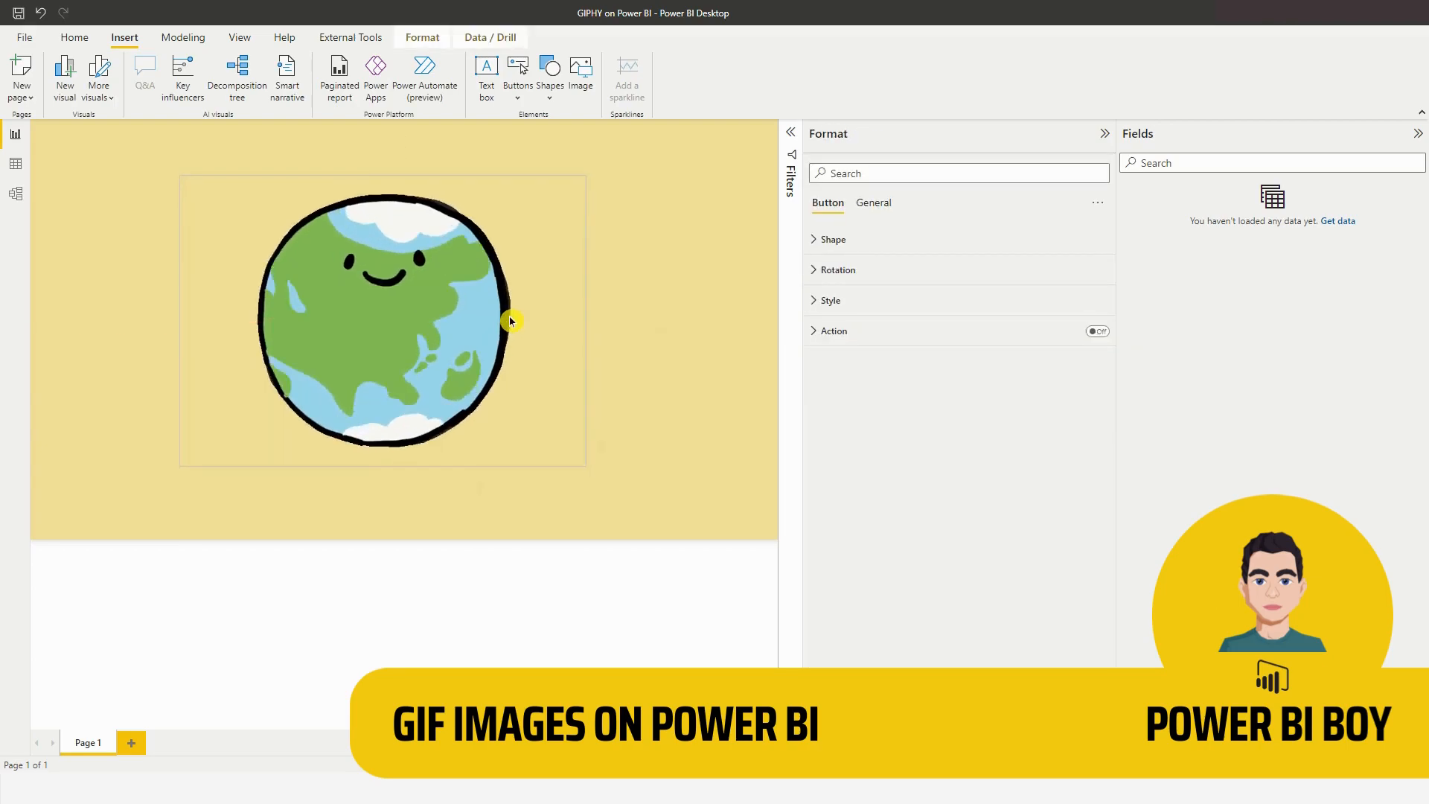
pyautogui.moveTo(510, 321); pyautogui.dragTo(527, 331)
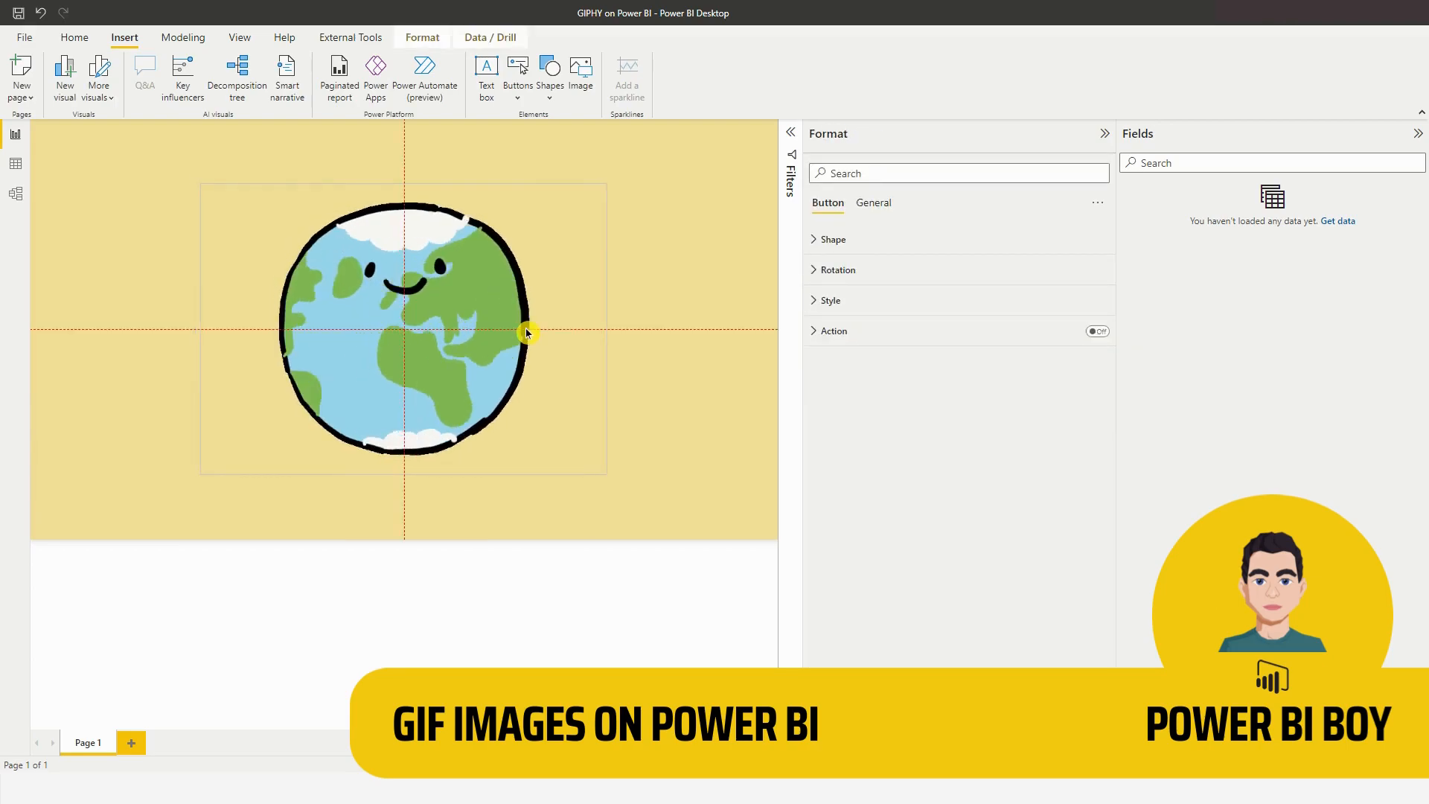